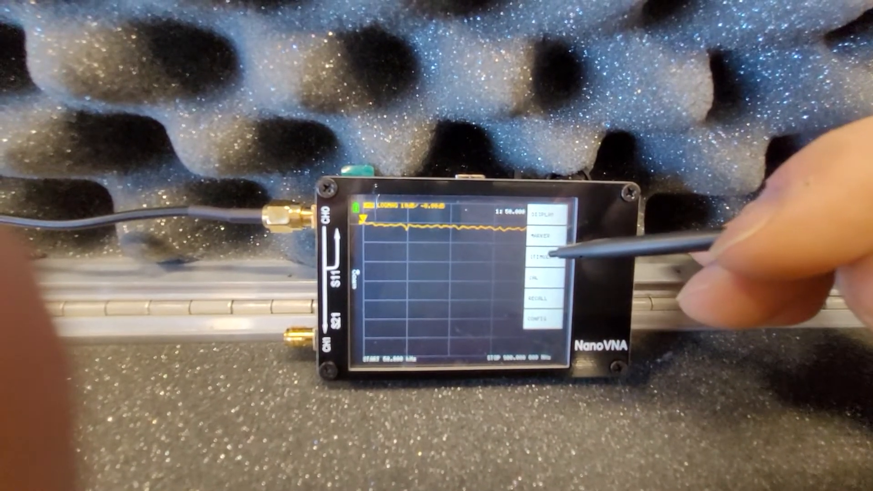
Start a new sweep center frequency entry via STIMULUS > CENTER, with 20 keyed so far.
{"action": "left_click", "coordinate": [539, 255]}
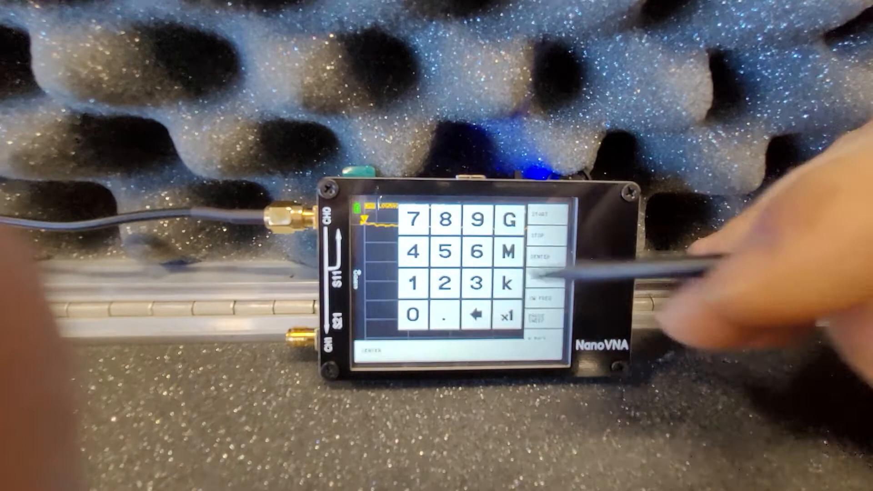
{"action": "left_click", "coordinate": [448, 285]}
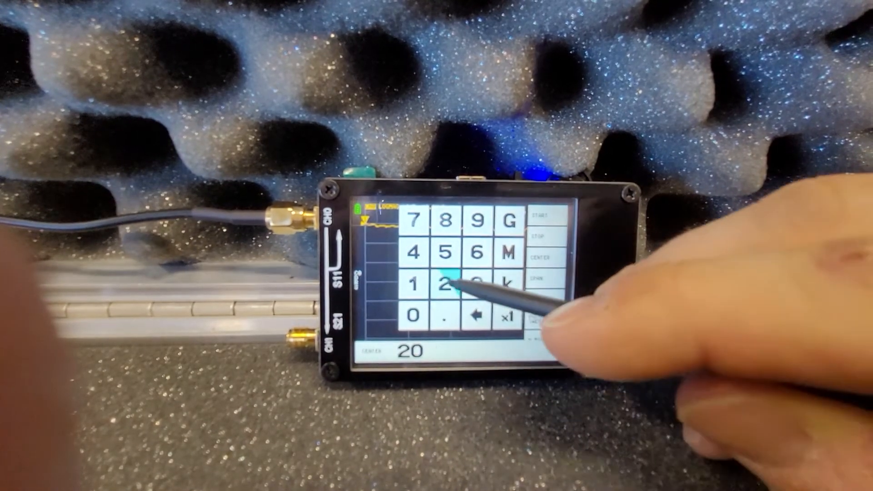